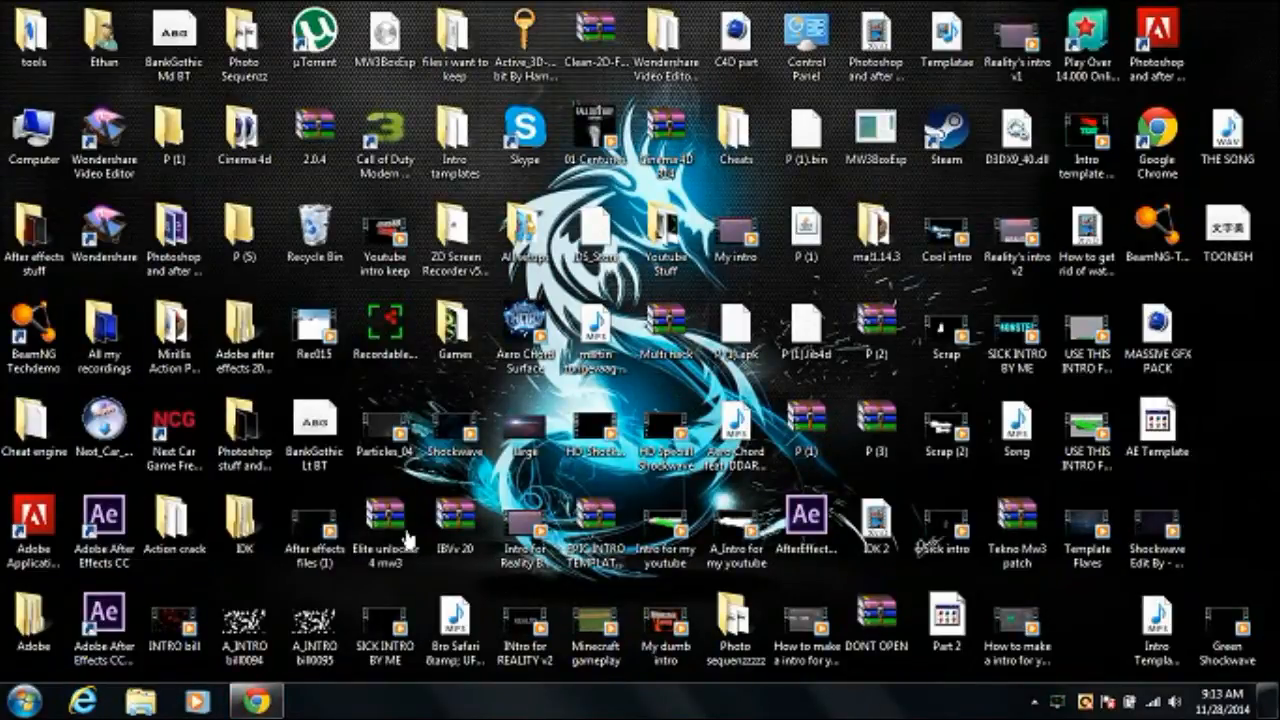
Browse from the user's home folder to Downloads and select the Twitch archive
left_click(104, 40)
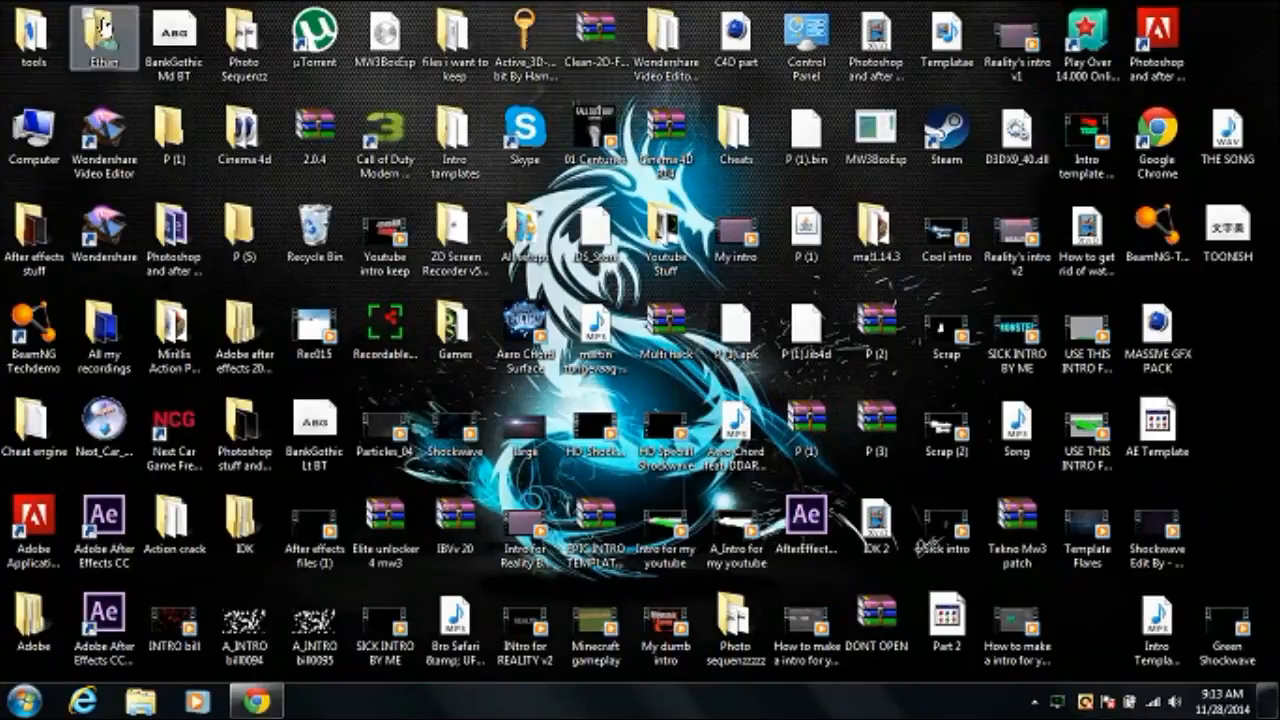
left_click(16, 700)
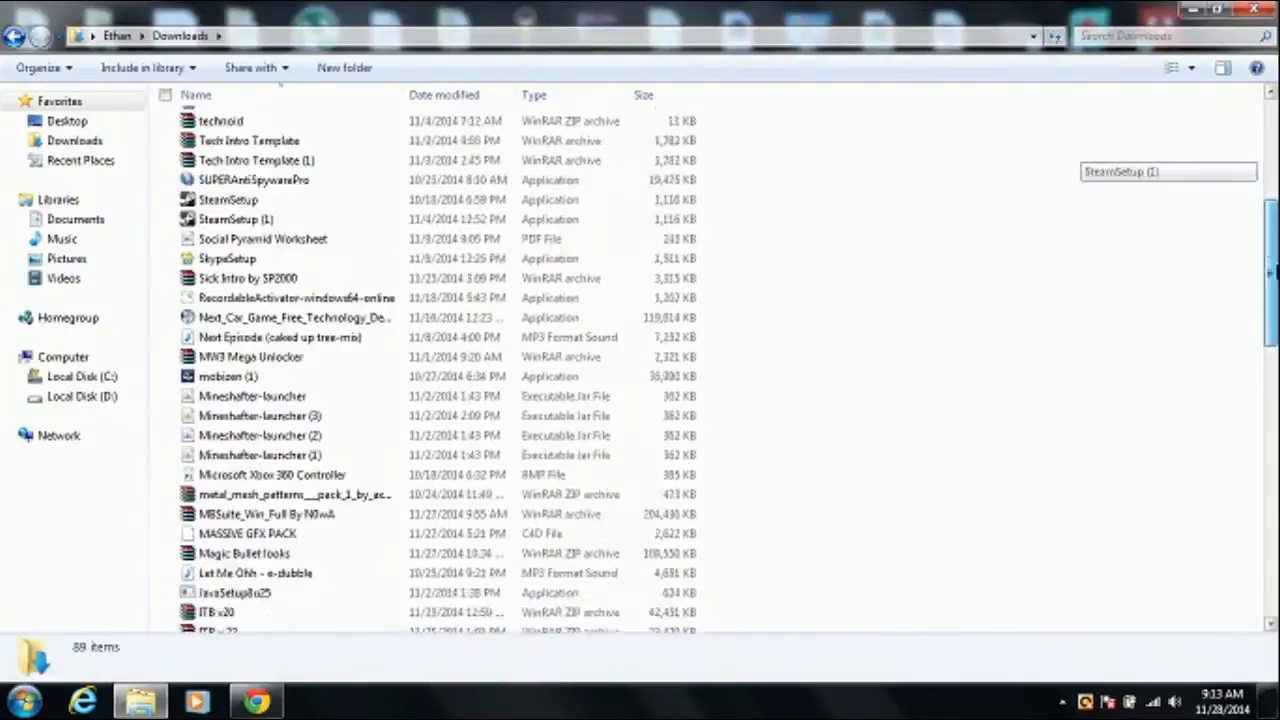
scroll("up", 3)
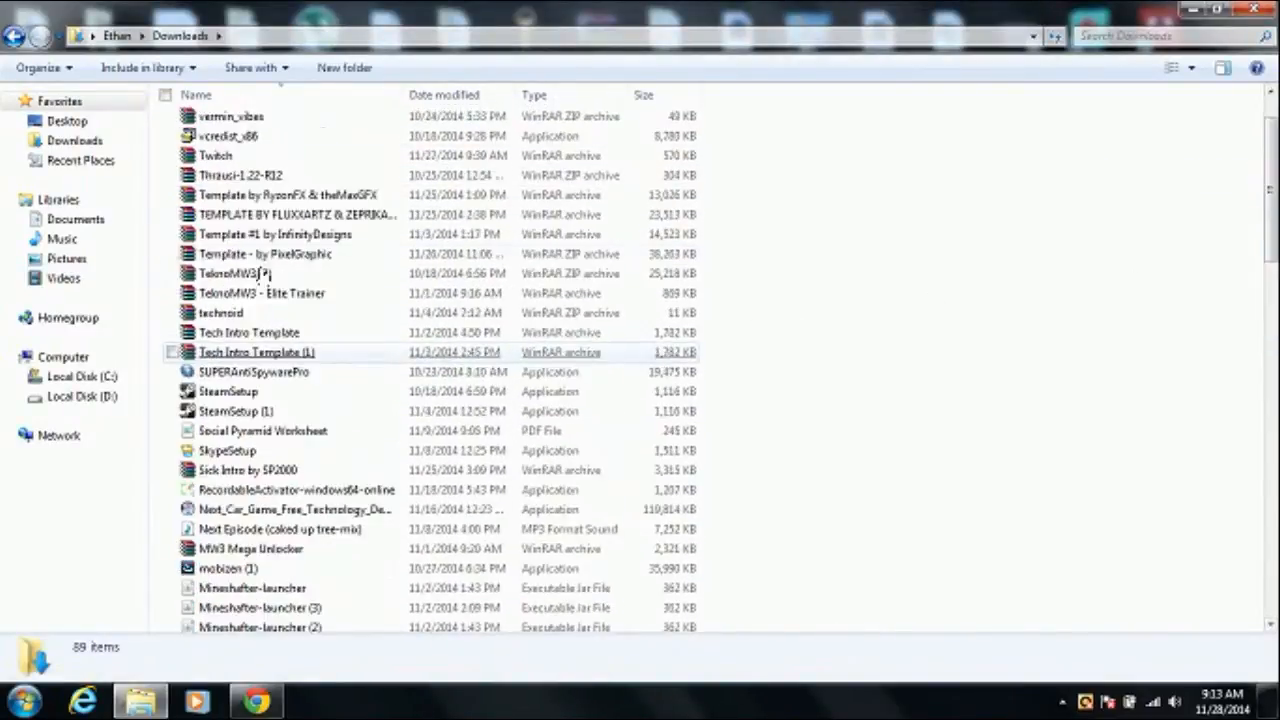
left_click(216, 156)
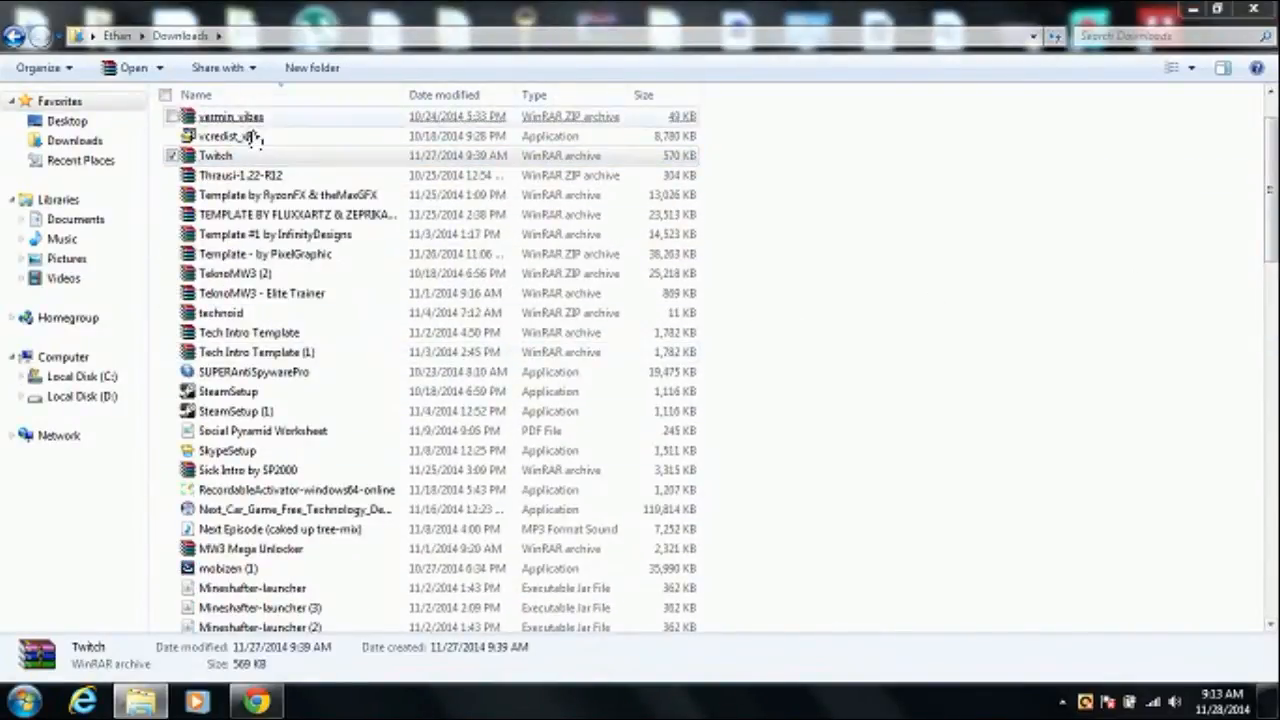
Open Twitch.rar in WinRAR, peek into Plug-In and return to the top level
double_click(216, 156)
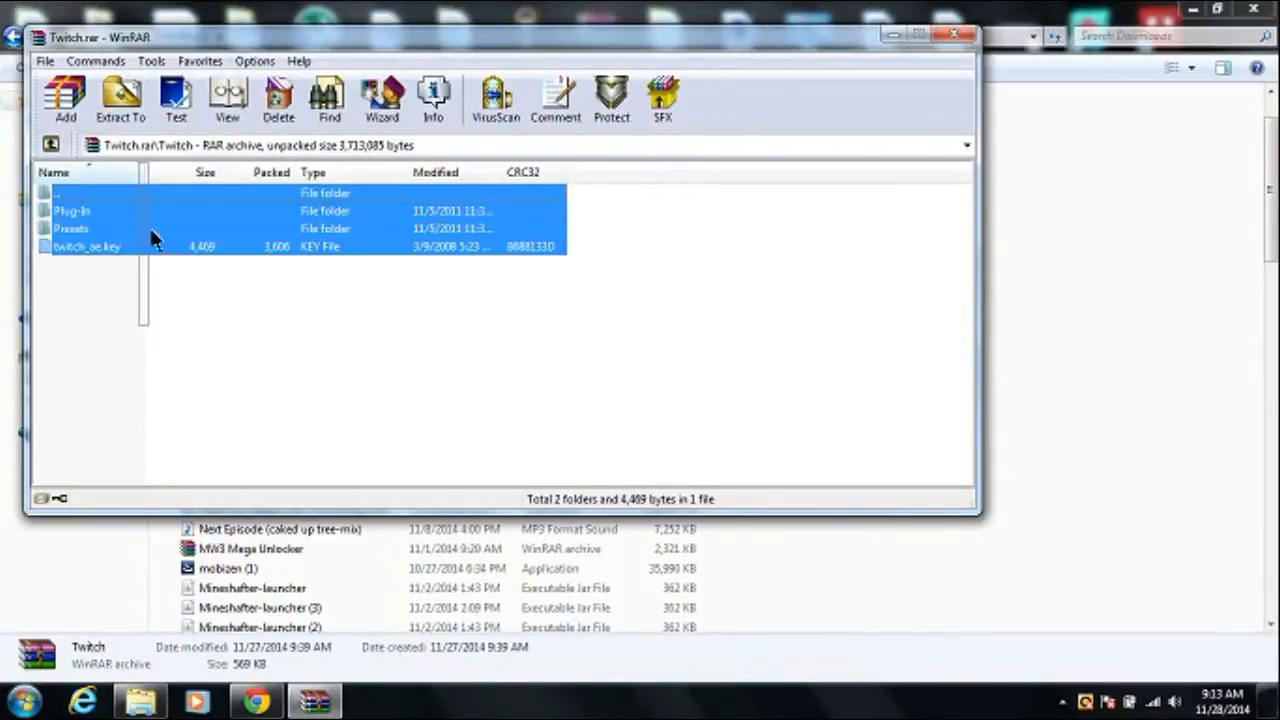
double_click(72, 210)
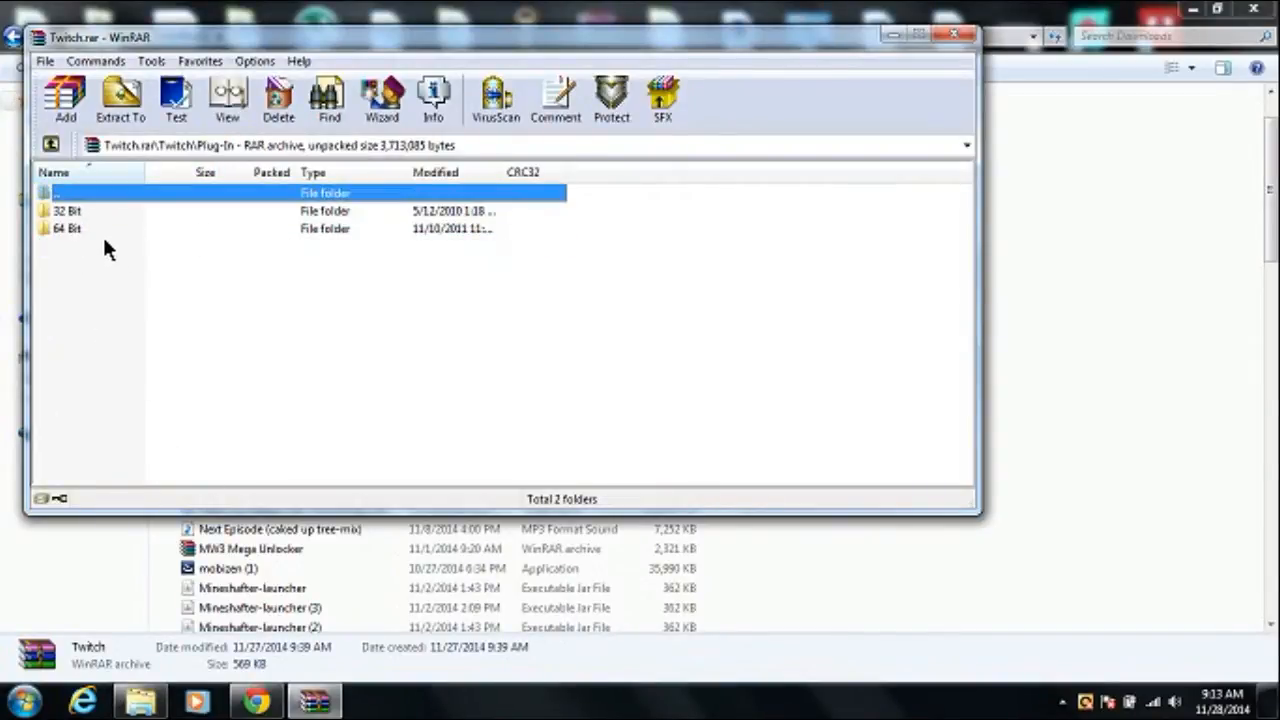
double_click(68, 228)
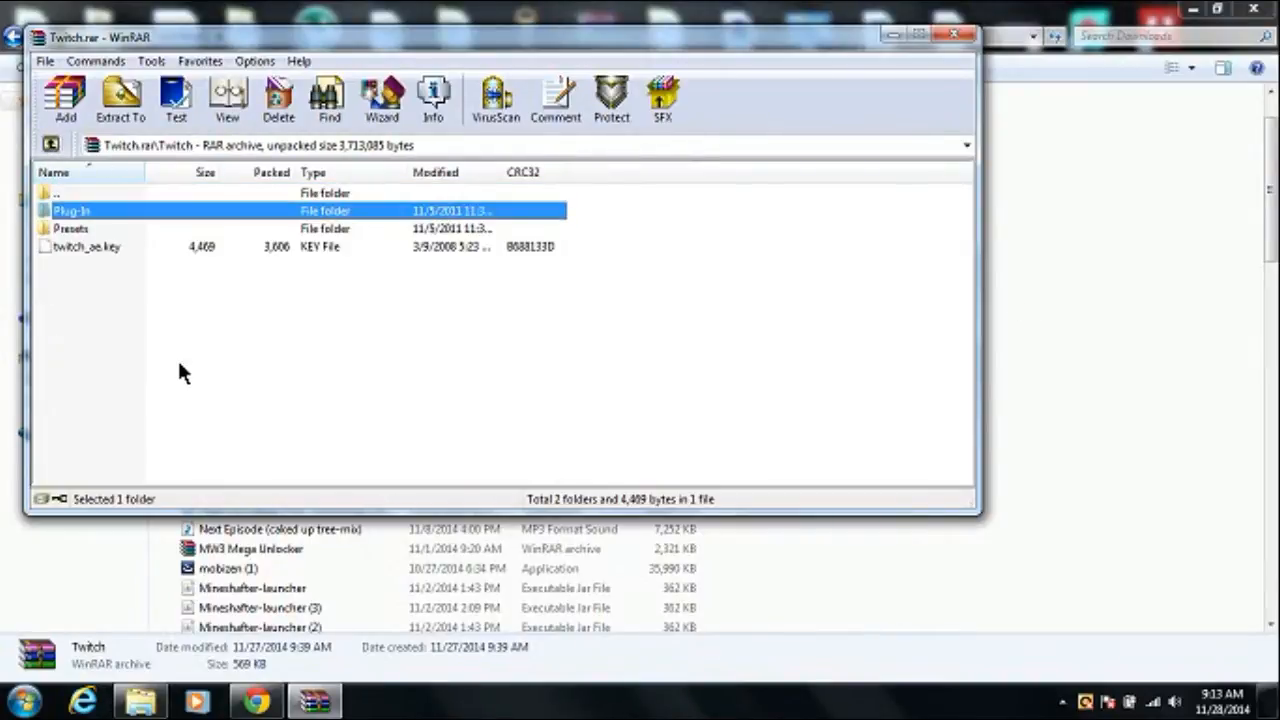
left_click(956, 32)
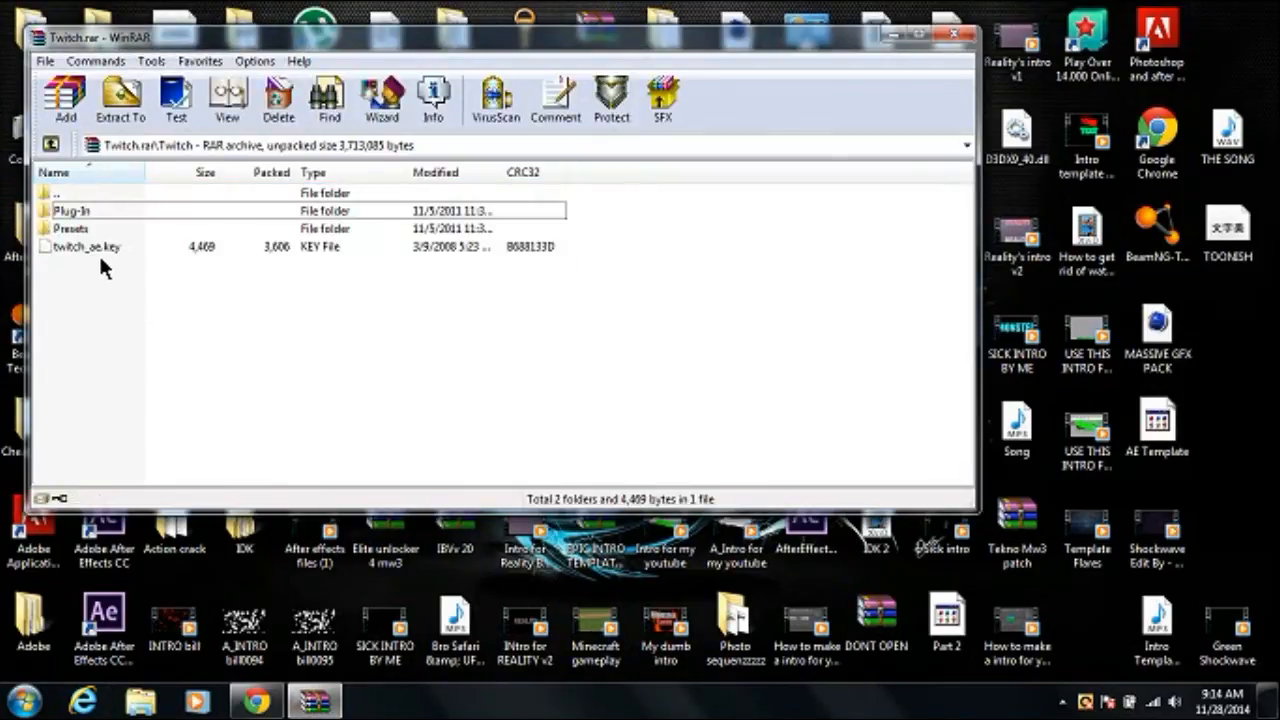
Extract twitch_ae.key and the Presets\64 Bit folder onto the desktop
left_click(84, 246)
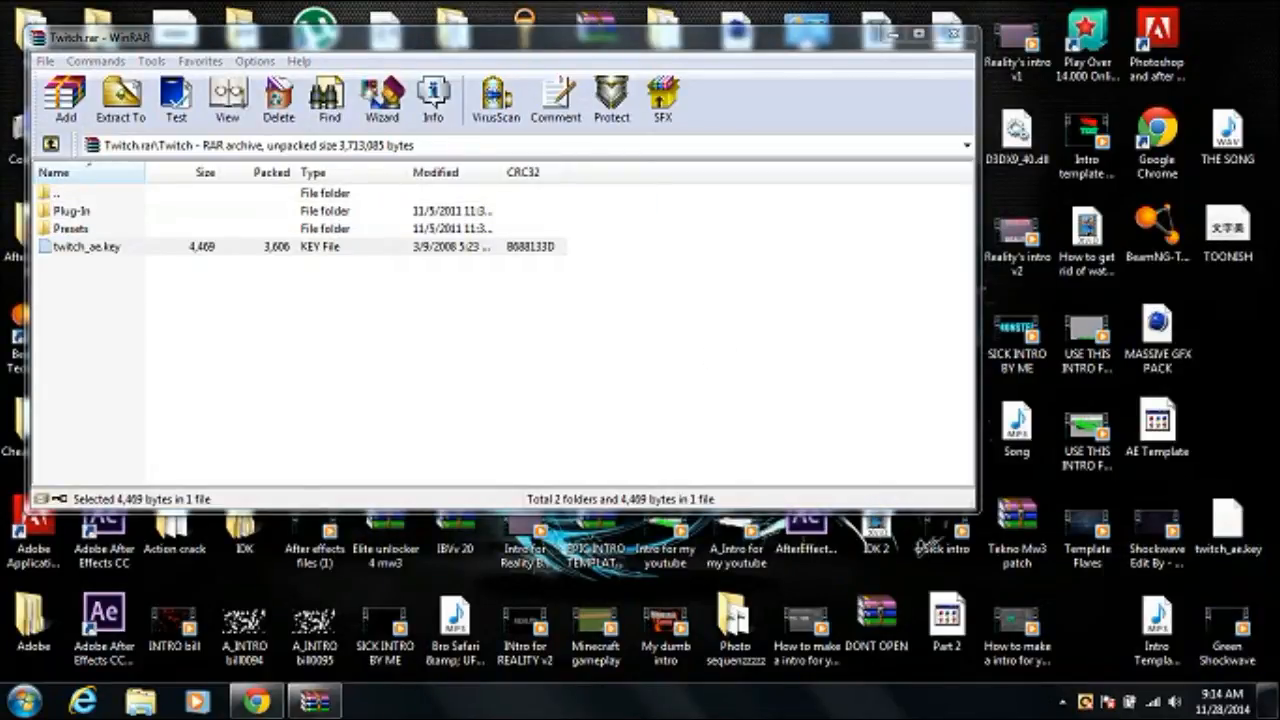
double_click(72, 228)
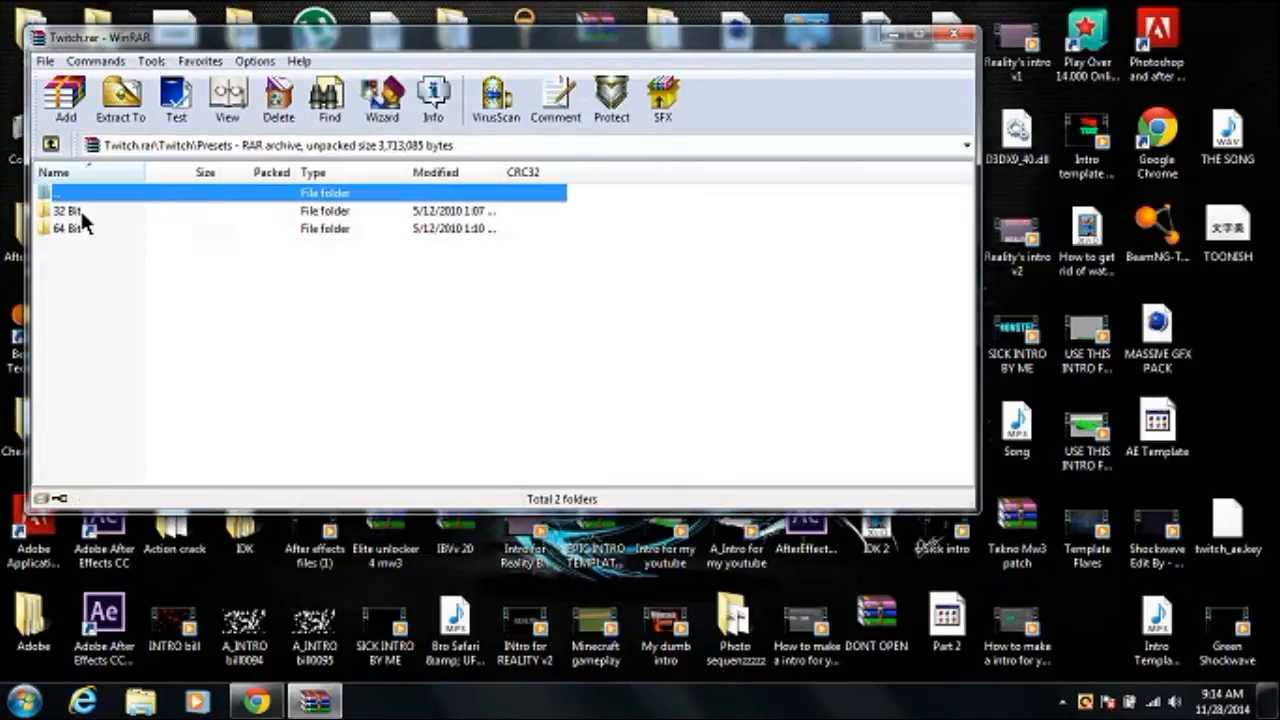
left_click(68, 228)
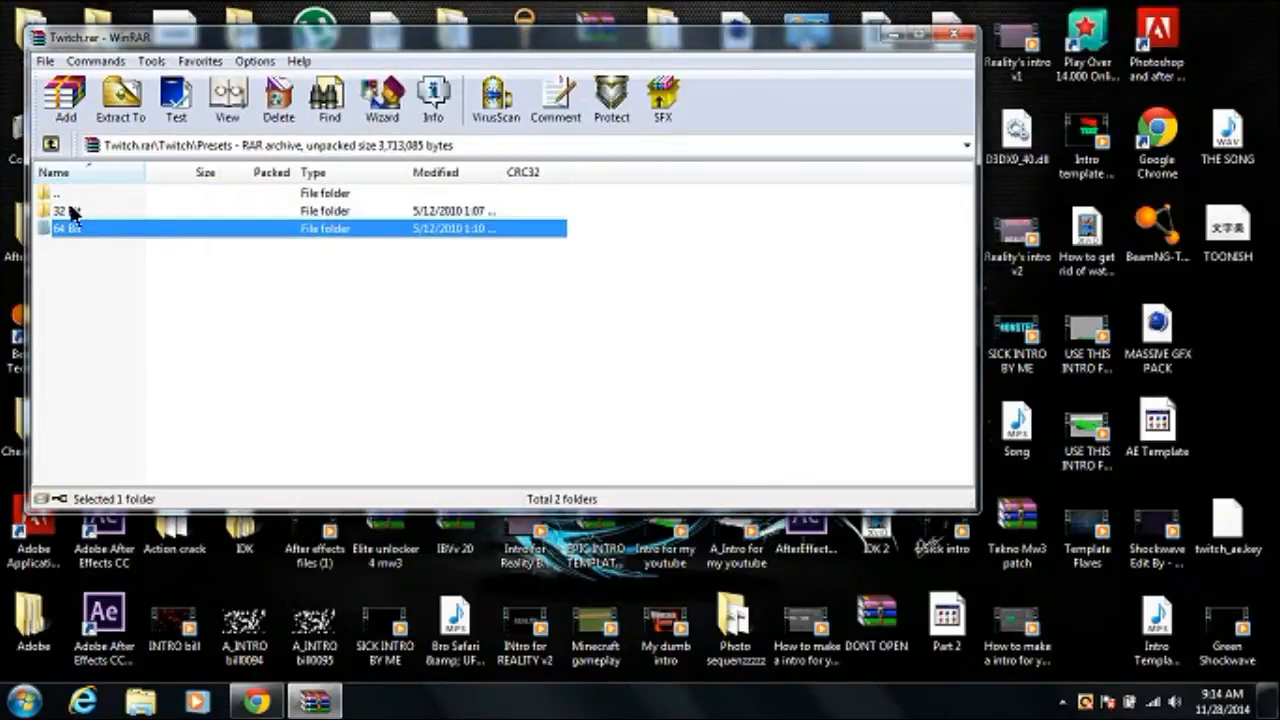
left_click(62, 210)
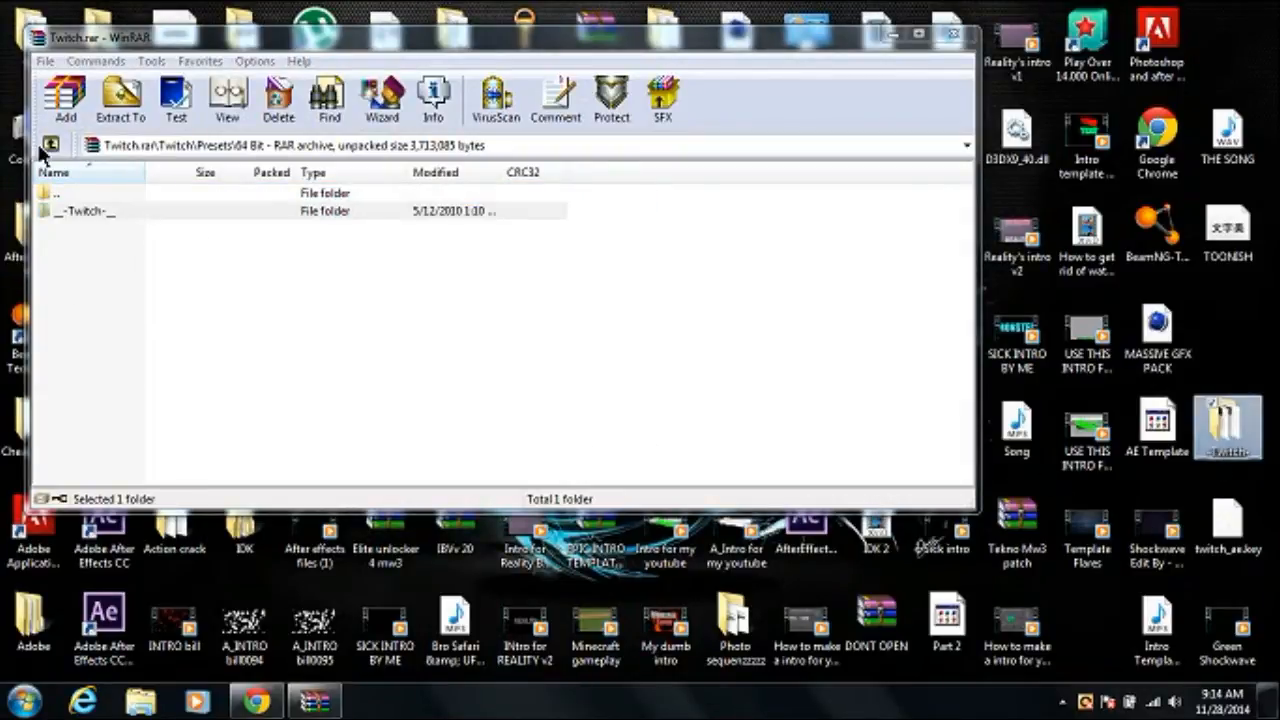
double_click(84, 212)
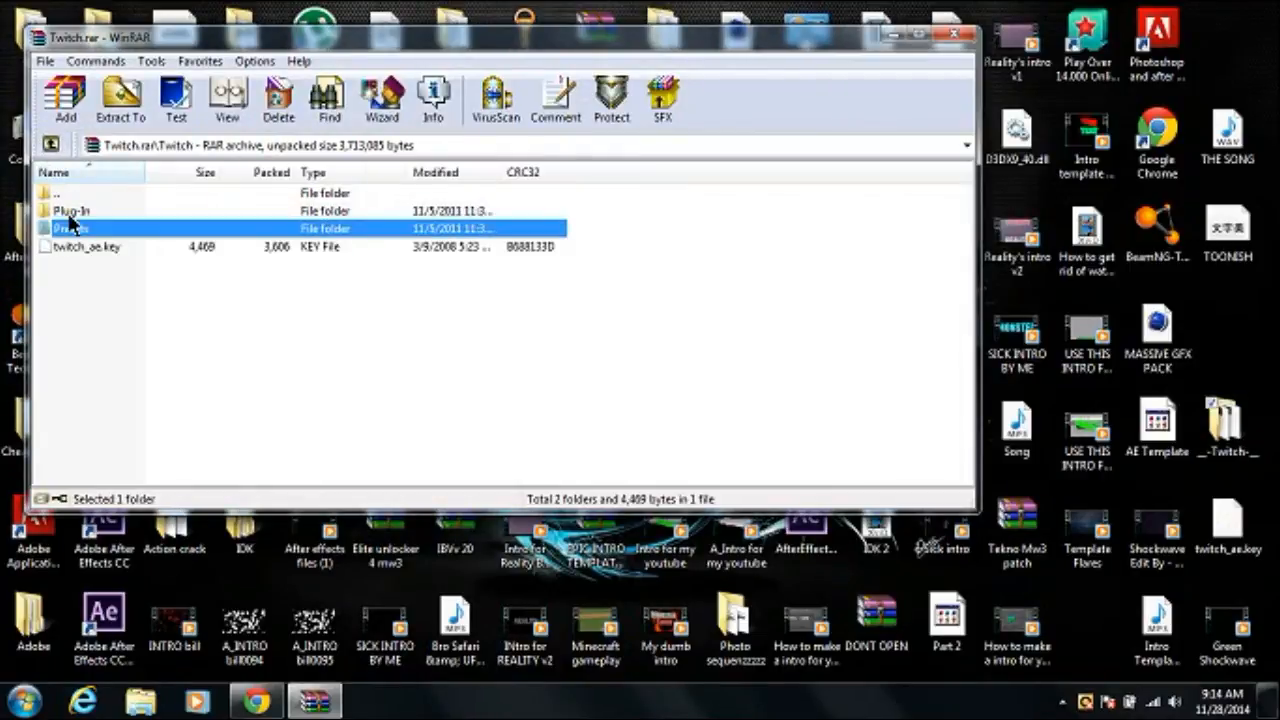
Extract the 64-bit twitch.aex plug-in onto the desktop and close WinRAR
double_click(70, 210)
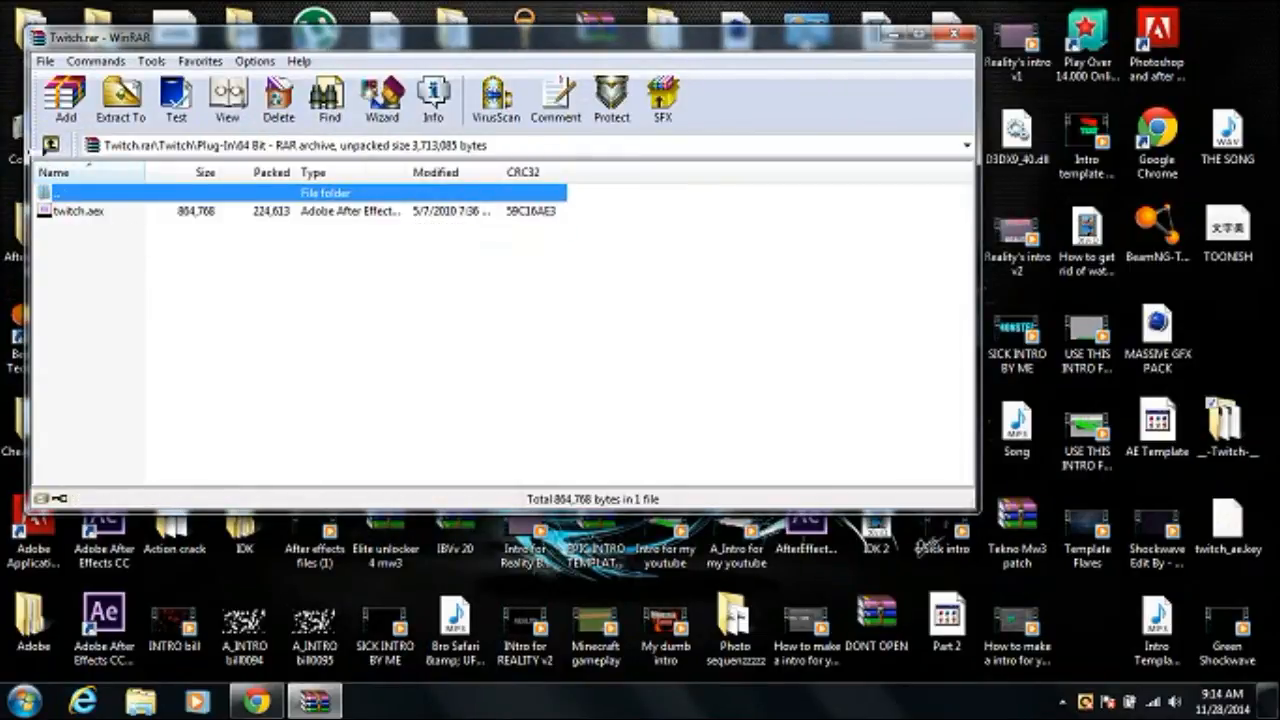
left_click(80, 212)
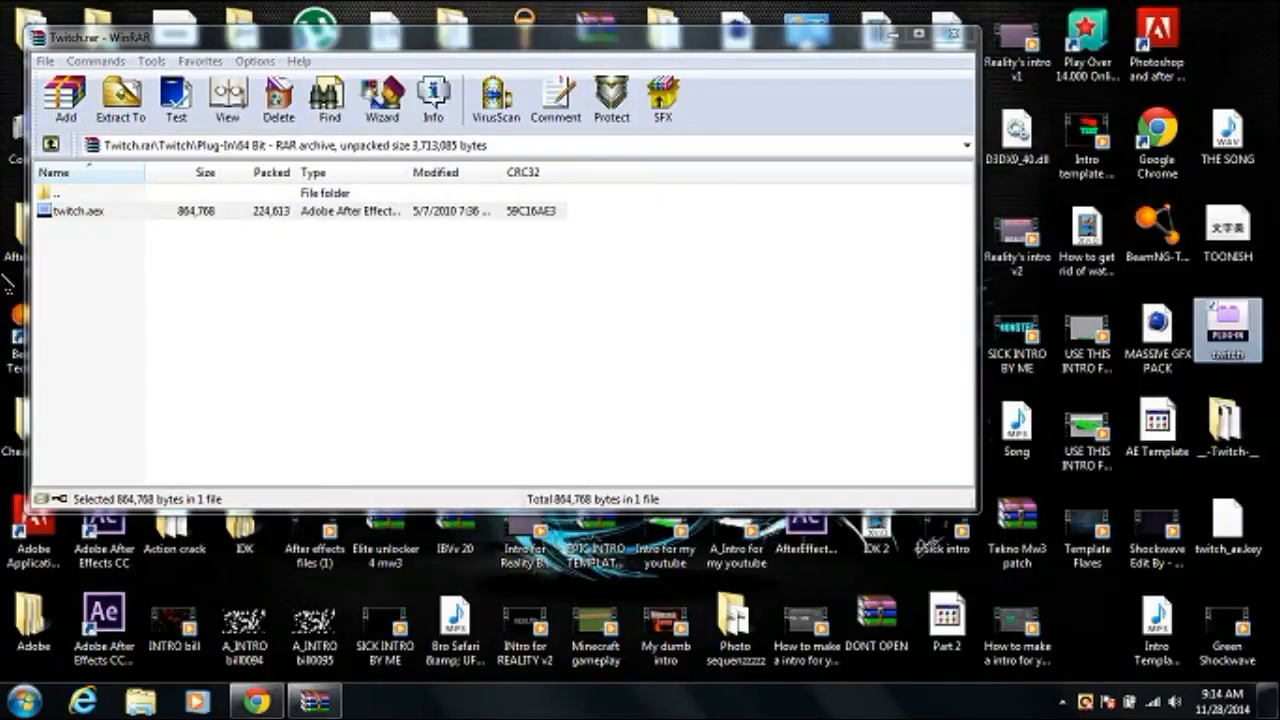
double_click(60, 192)
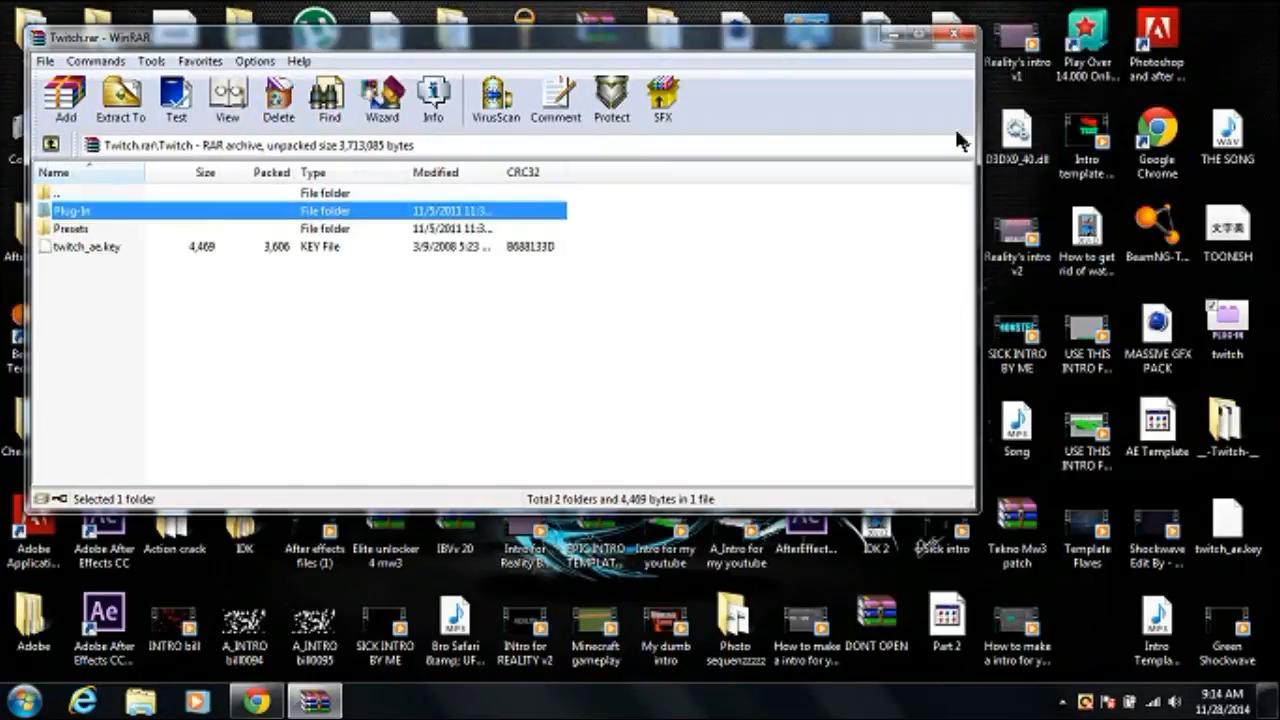
left_click(952, 36)
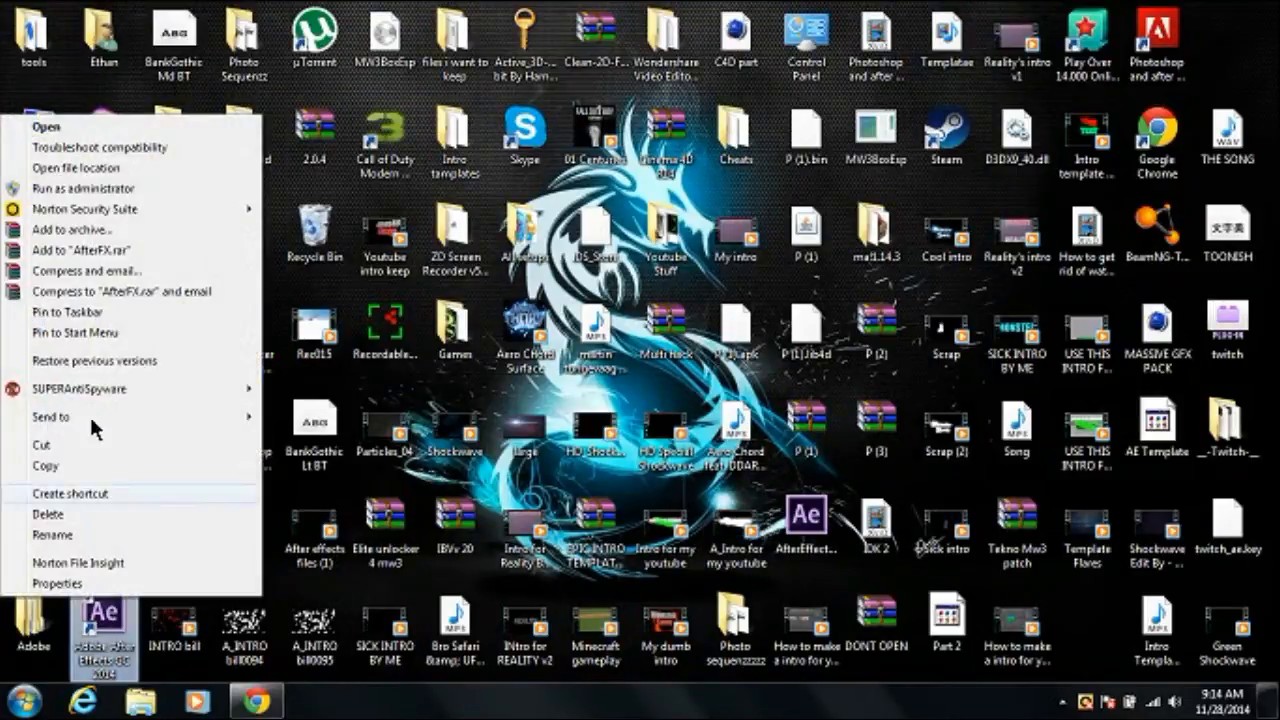
Open the After Effects install folder from its shortcut and shrink the window over the desktop
left_click(76, 168)
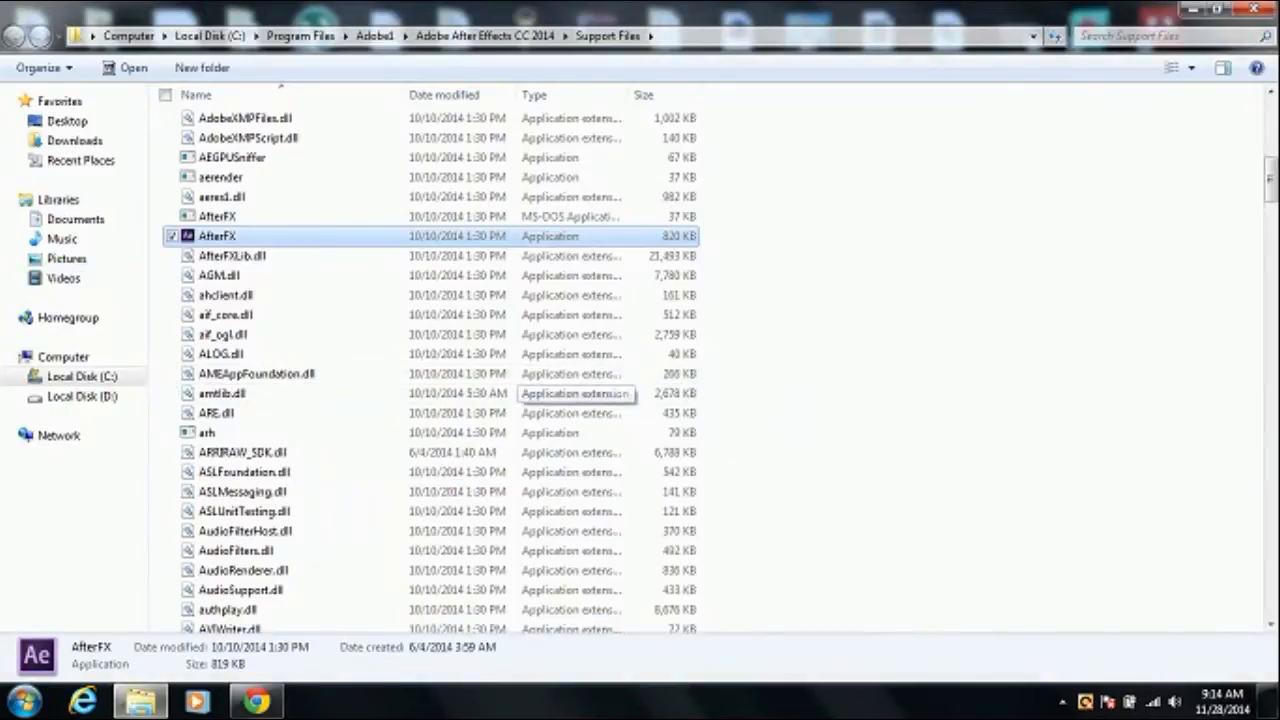
left_click(1236, 8)
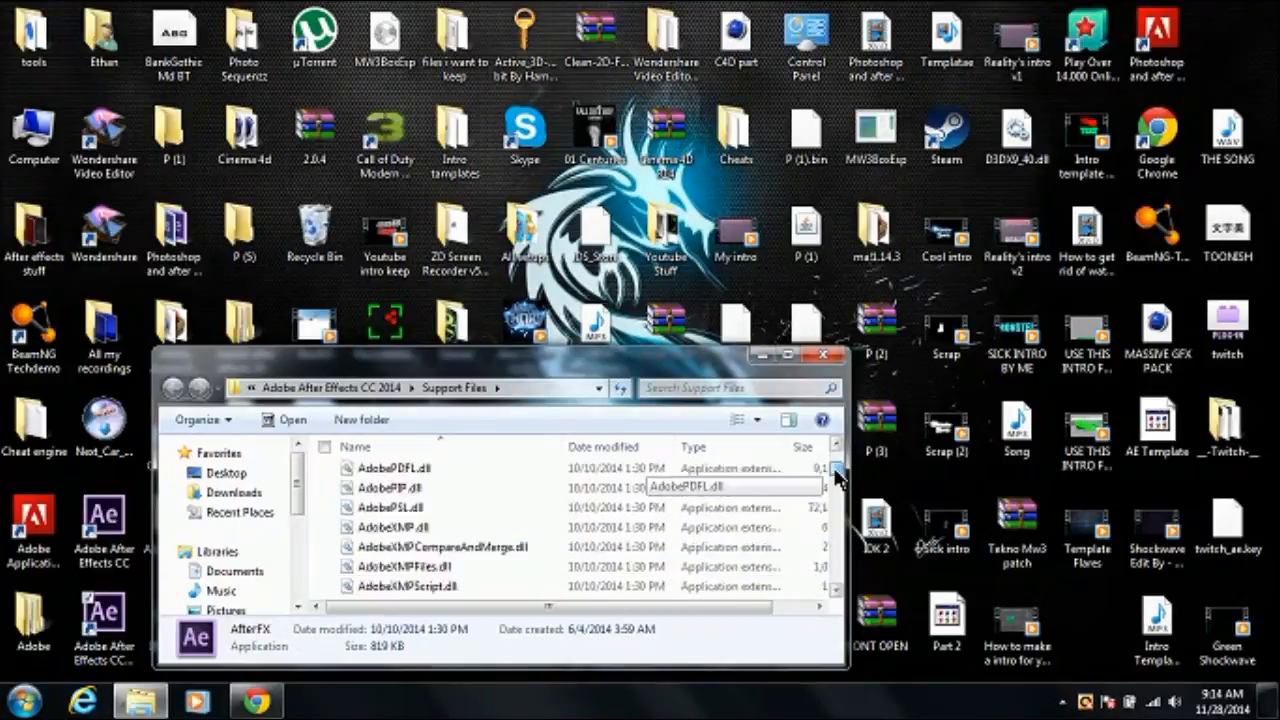
Move the Twitch files from the desktop into Plug-ins\Effects and close the window
scroll("up", 3)
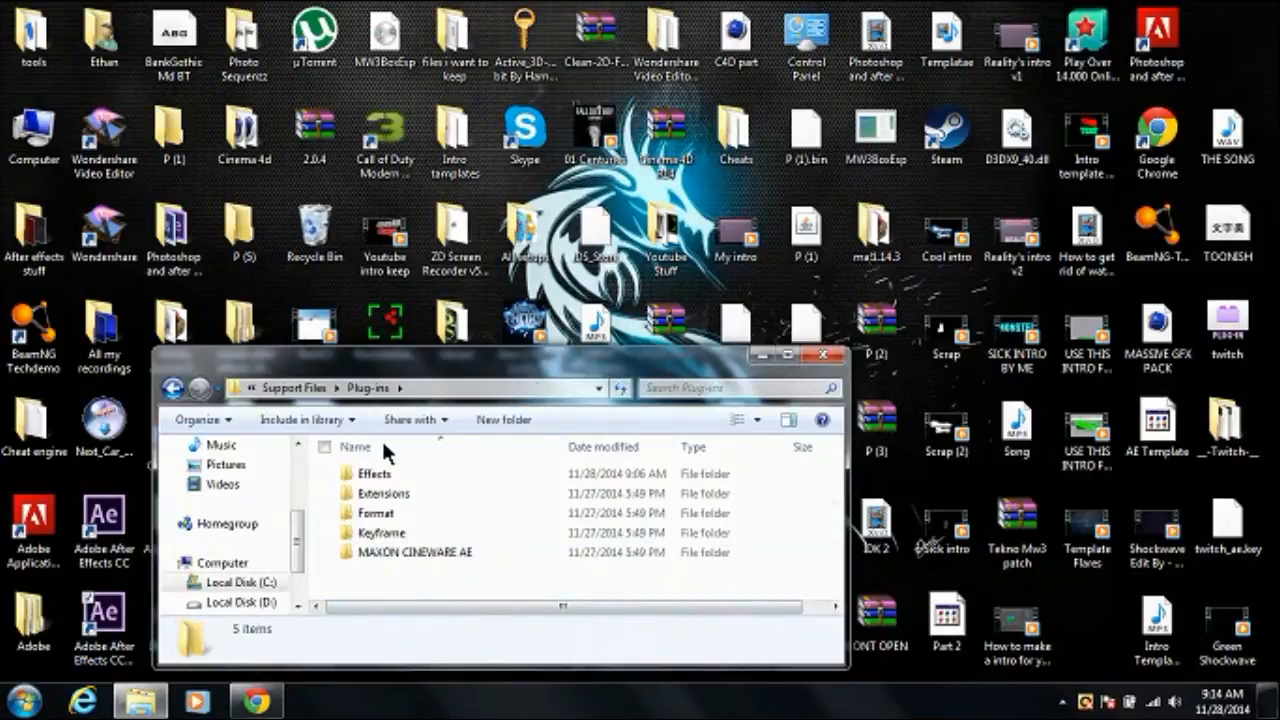
double_click(360, 472)
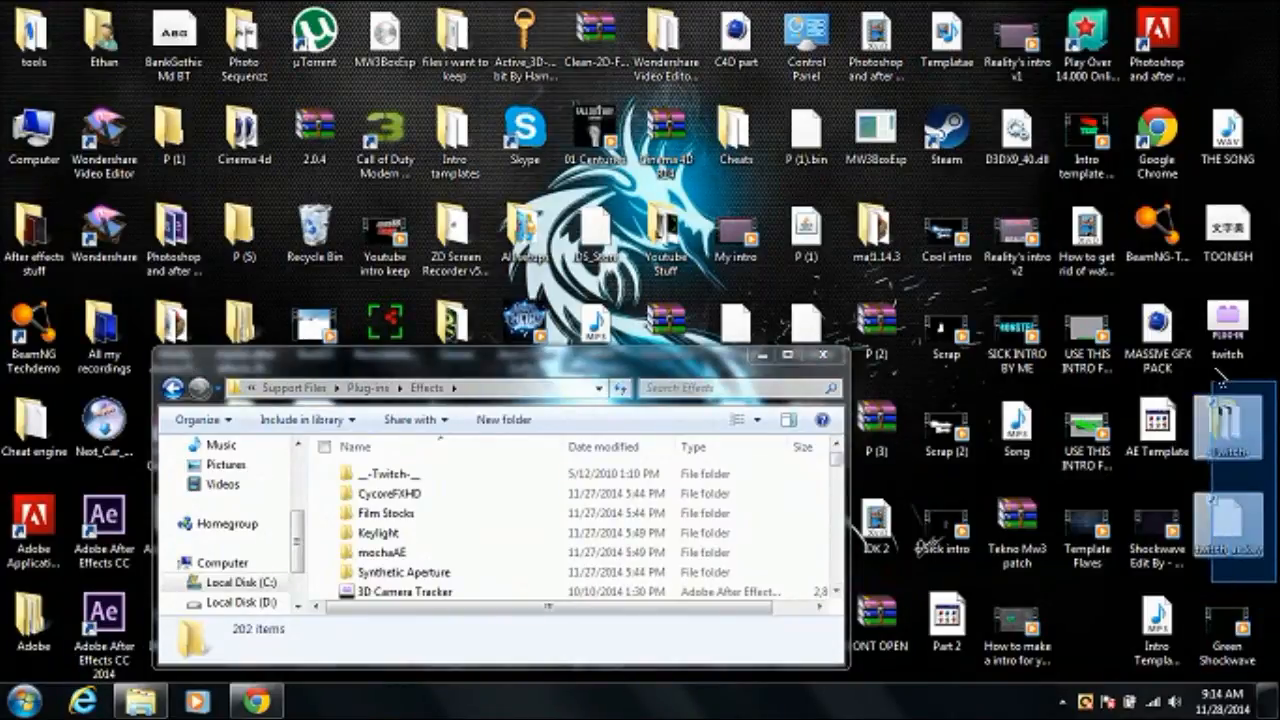
left_click_drag(1228, 424, 790, 450)
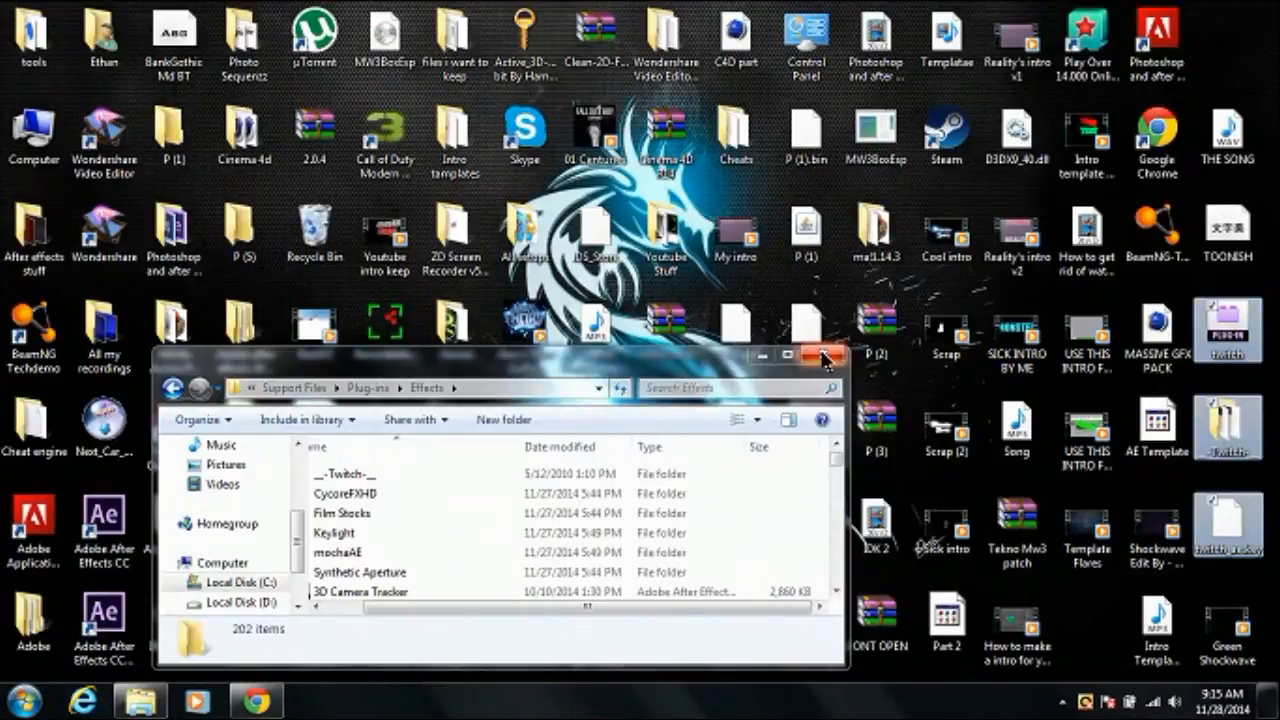
left_click(822, 356)
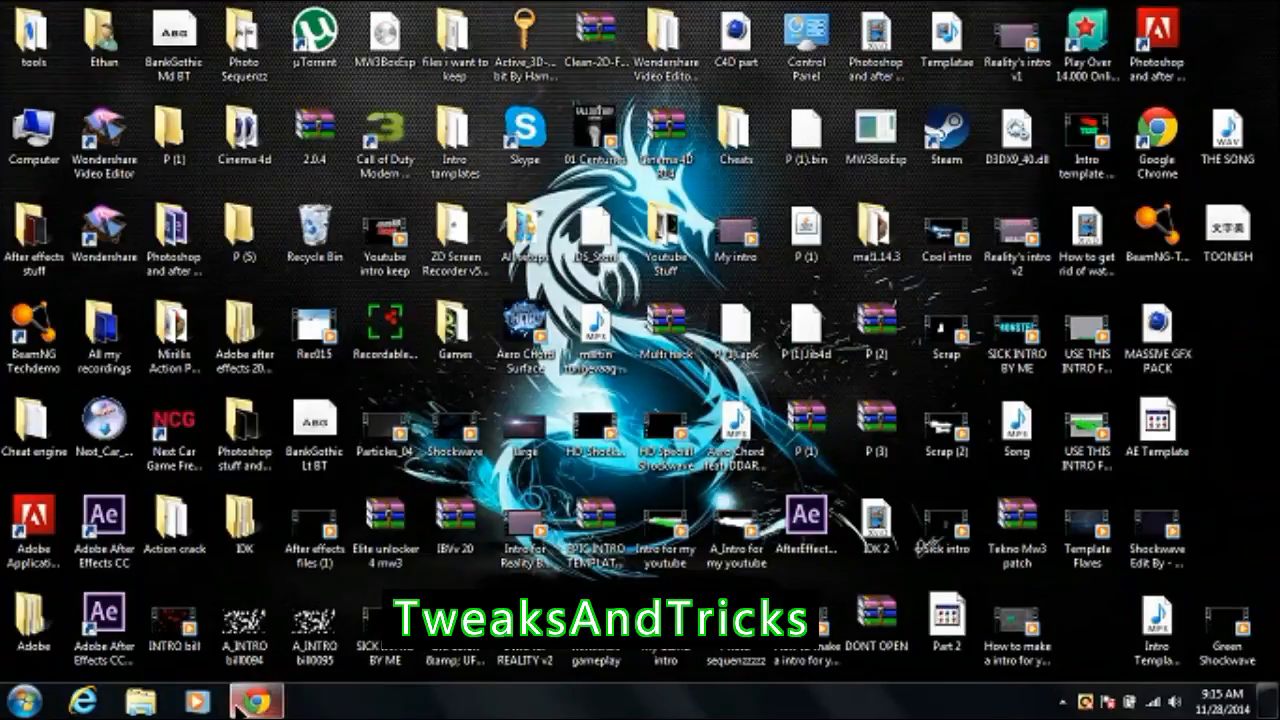
Return to the YouTube Twitch tutorial in Chrome and scroll down to the comments
left_click(256, 700)
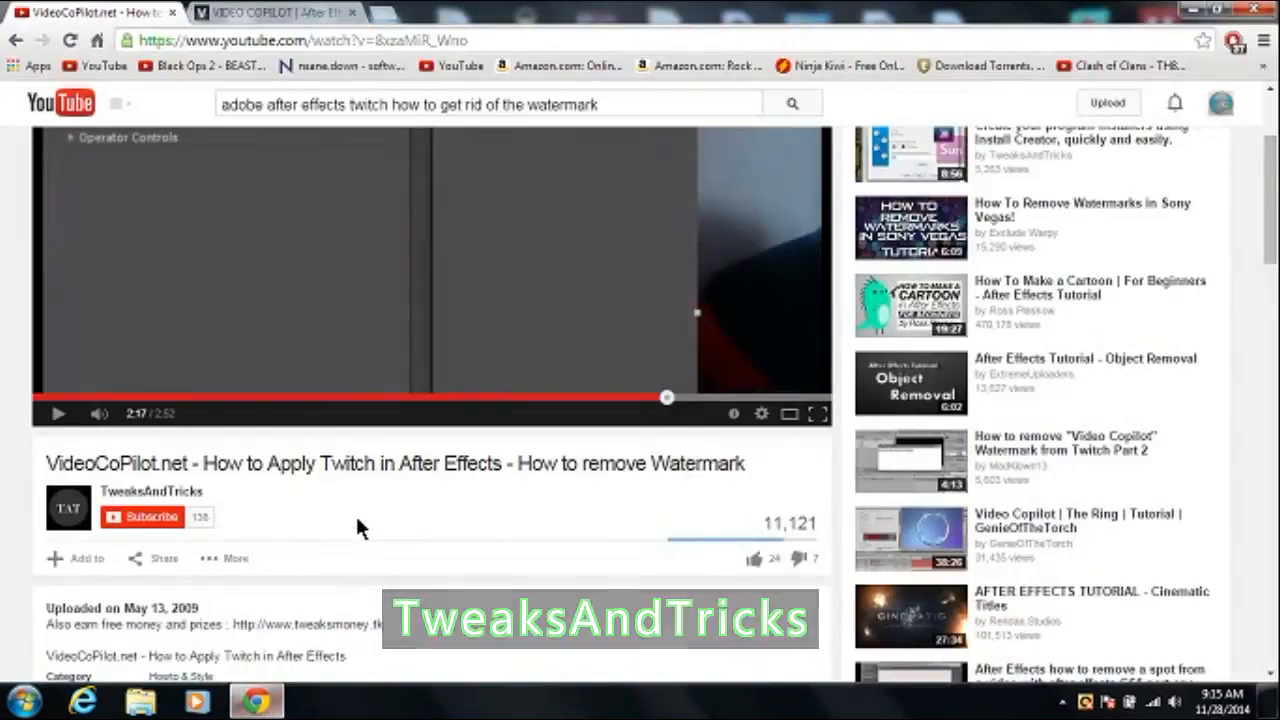
scroll("down", 3)
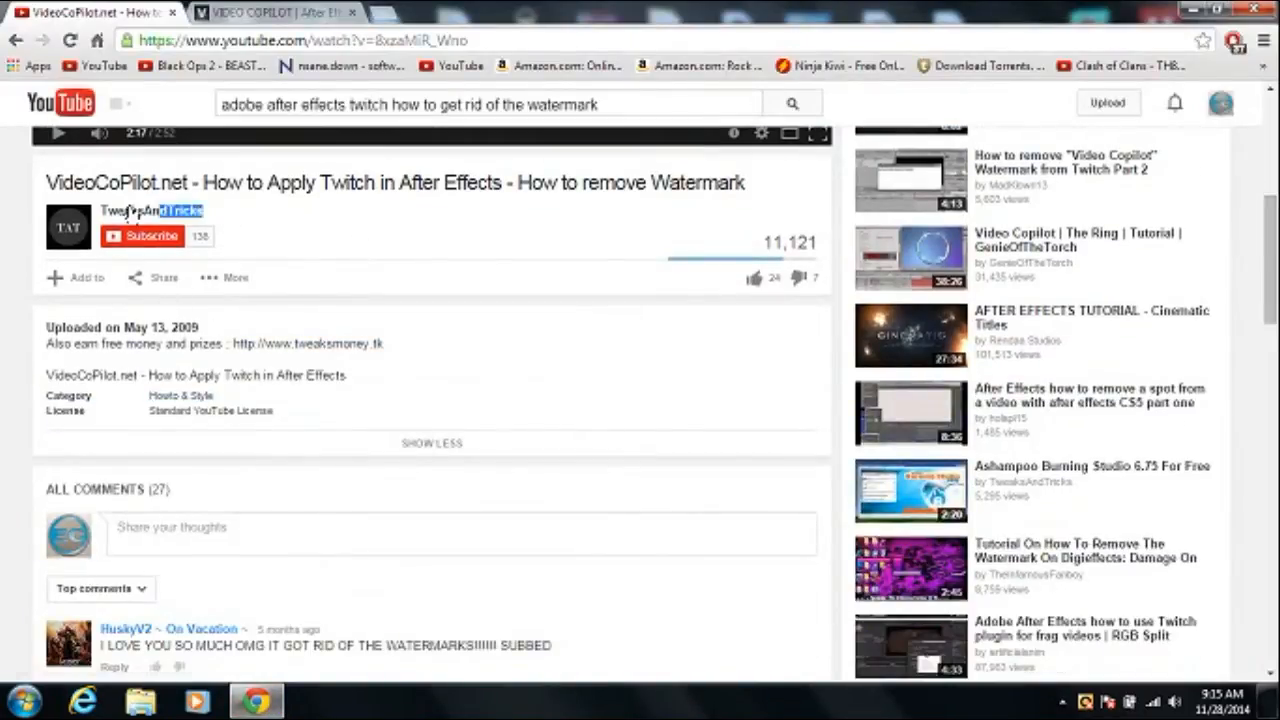